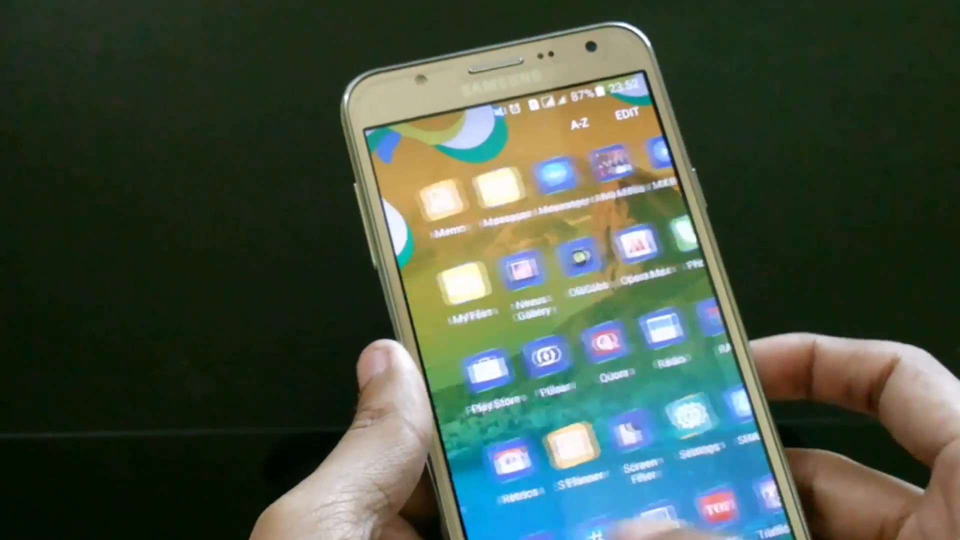
pyautogui.scroll(3)
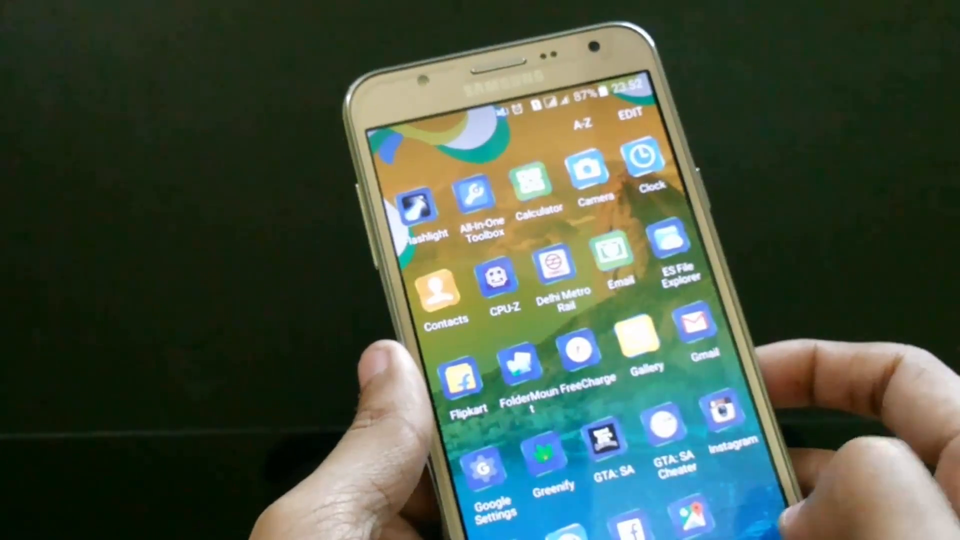